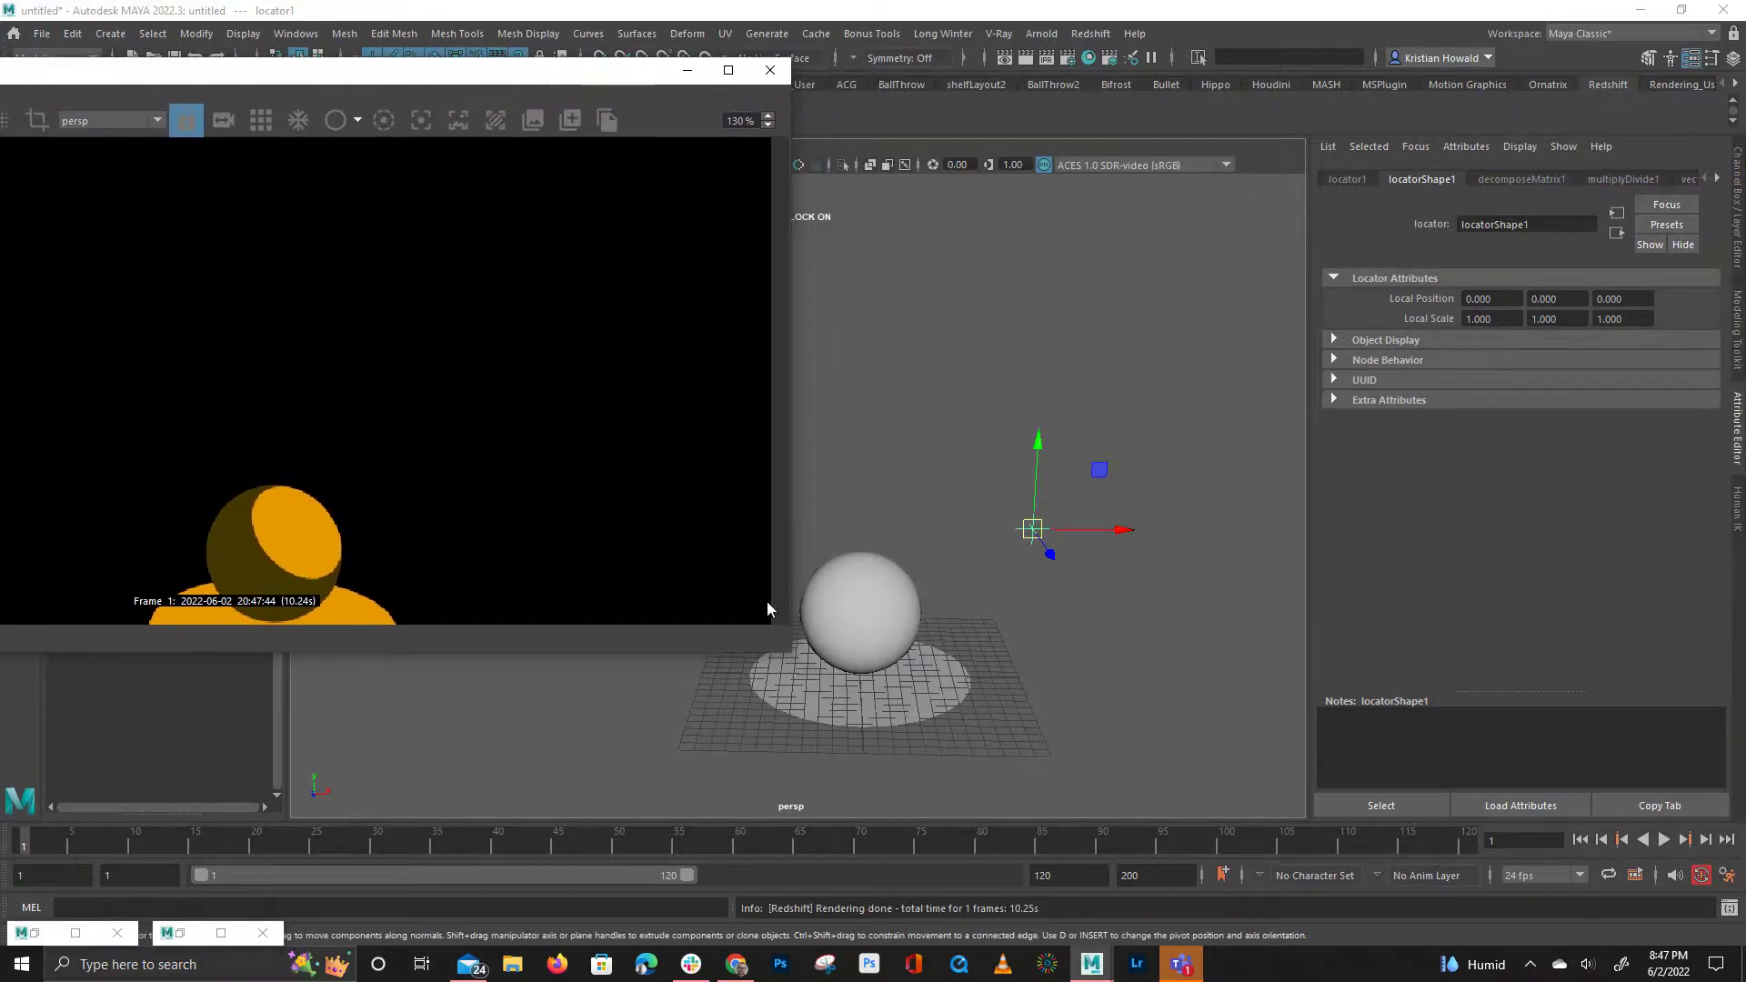
mouse_move(853, 503)
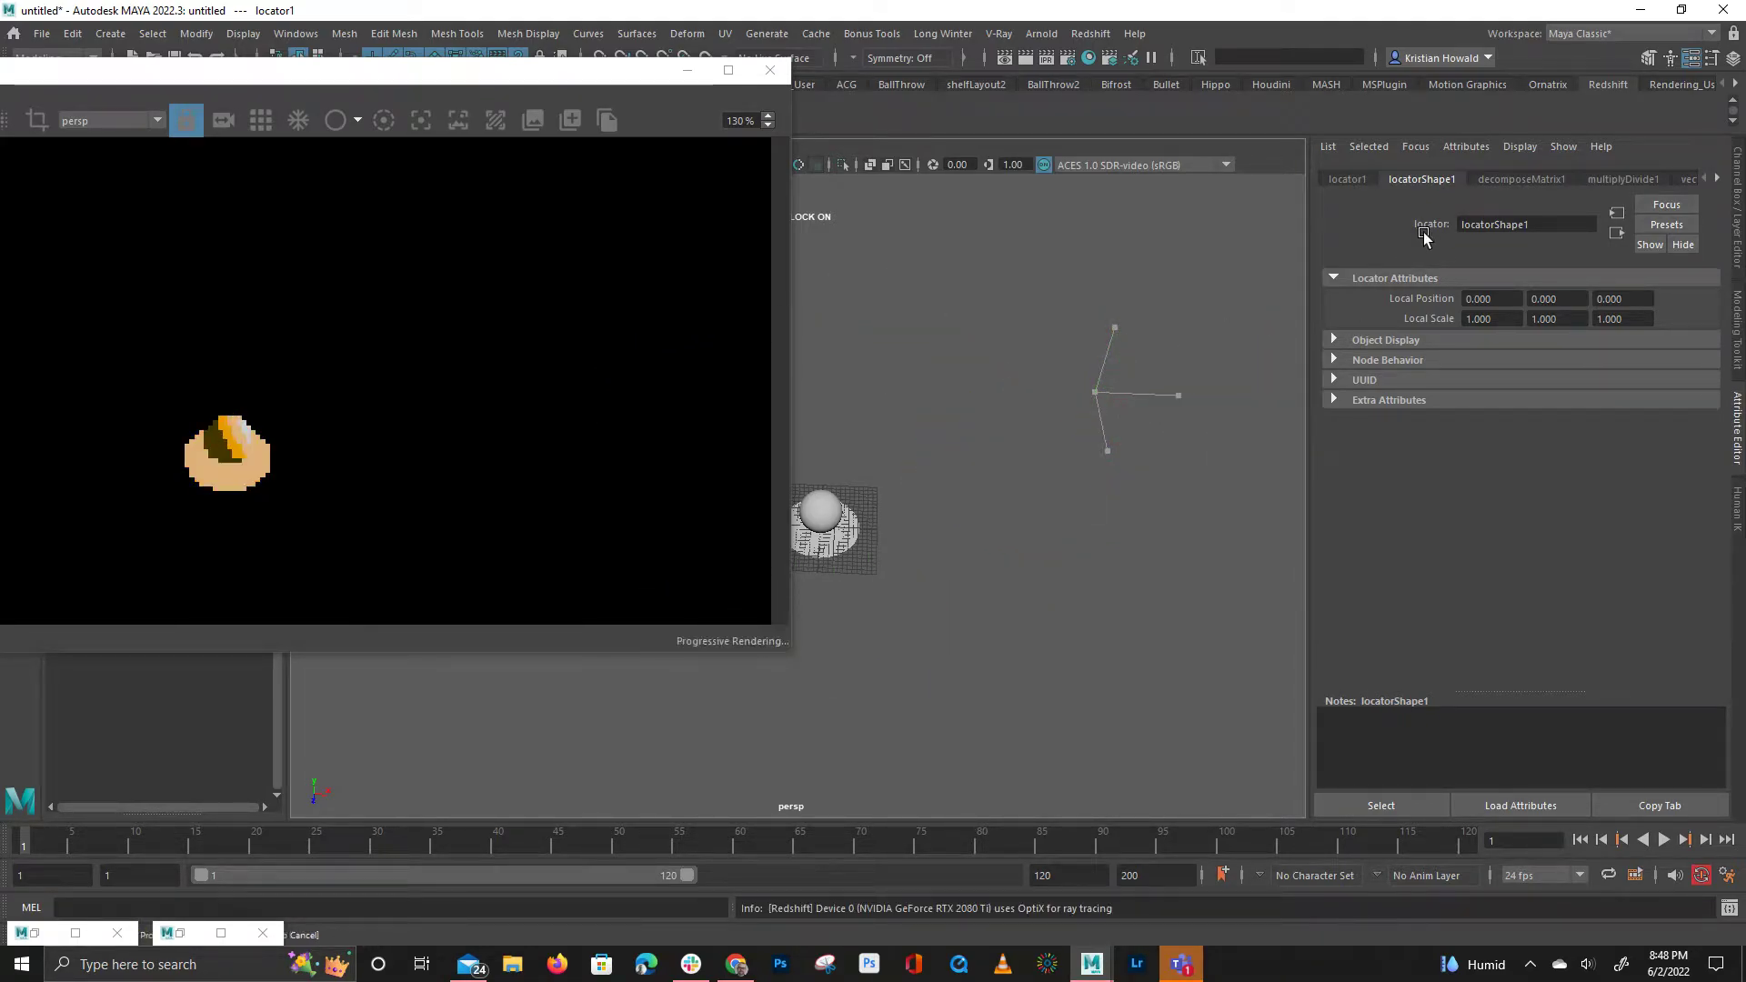
Select locator1 so it can be moved away from the sphere
click(1209, 230)
text(dec)
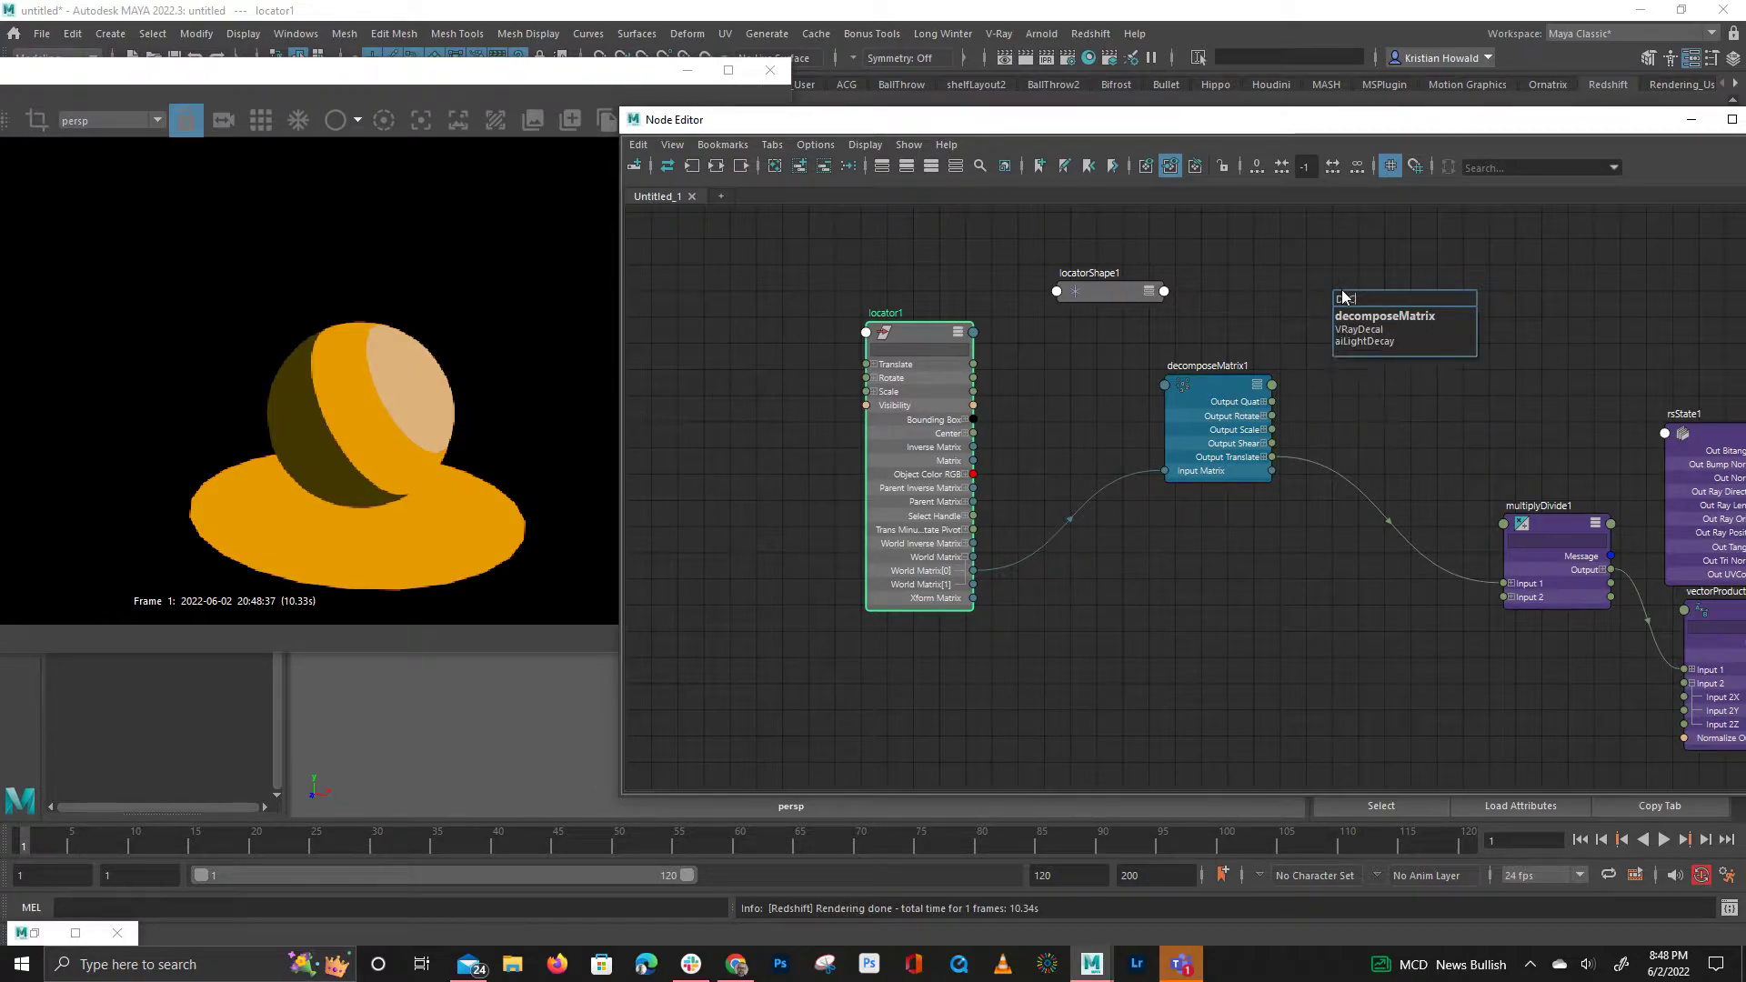
Open the Node Editor and search nodes with 'RESH' via Tab
click(1404, 301)
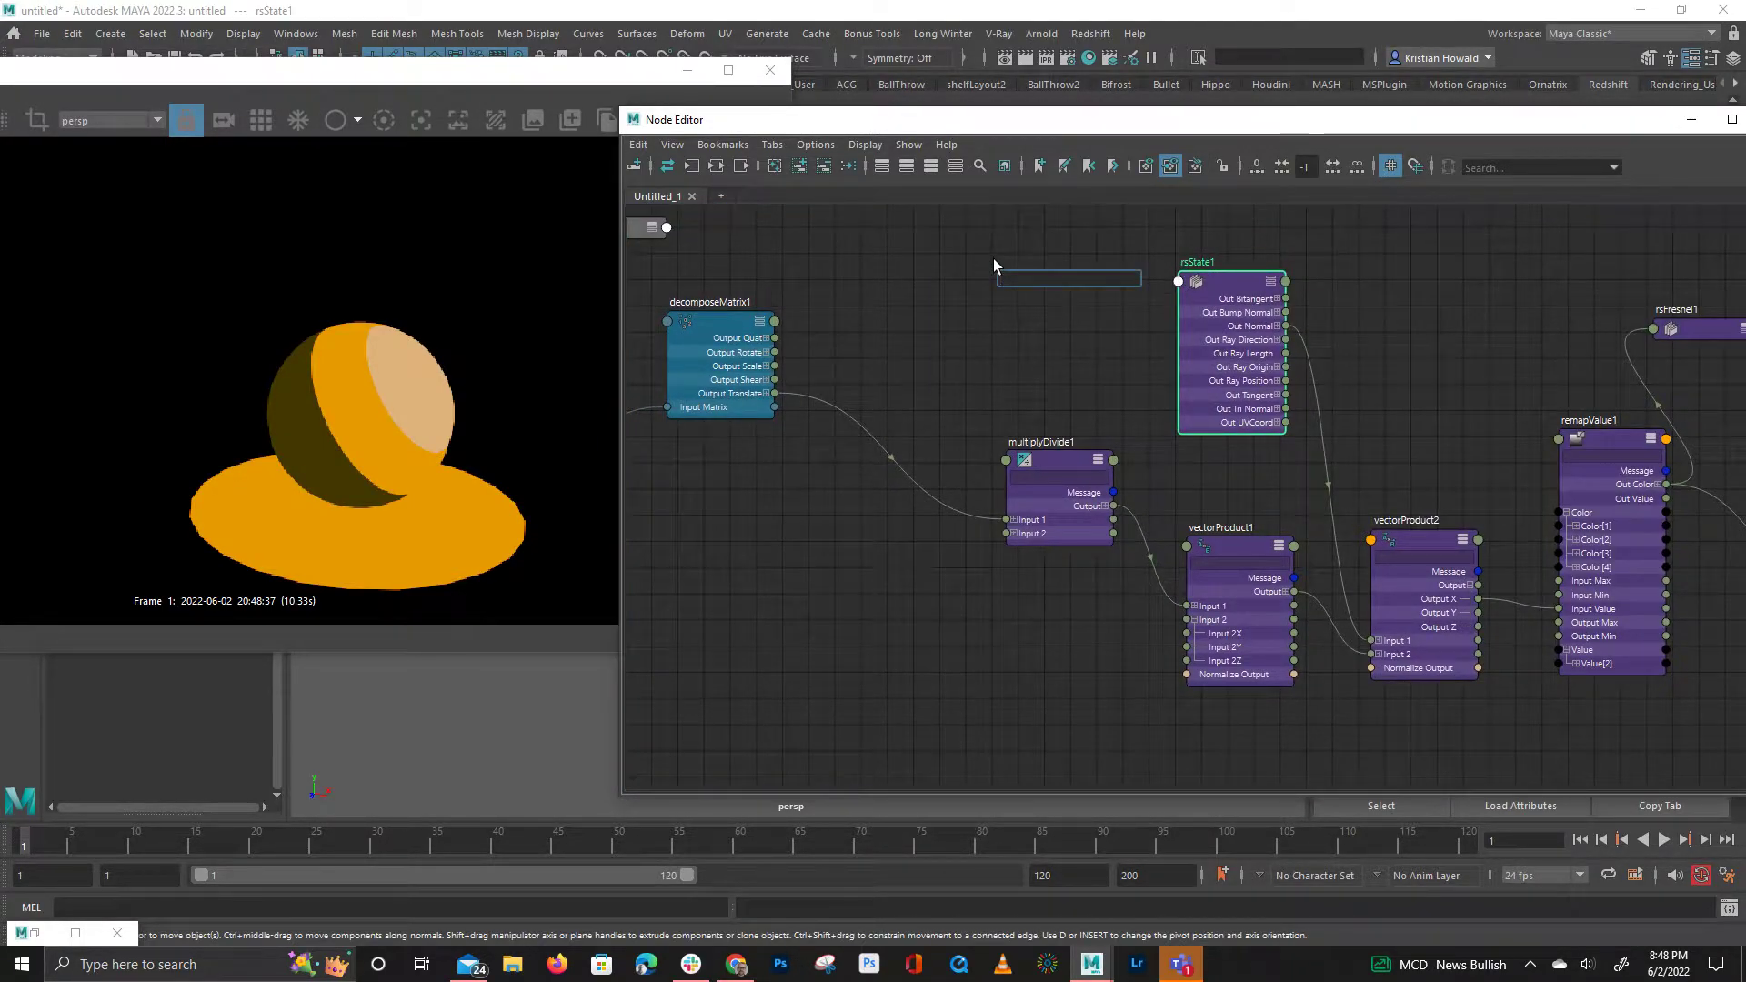
text(RESH)
text(-0.010)
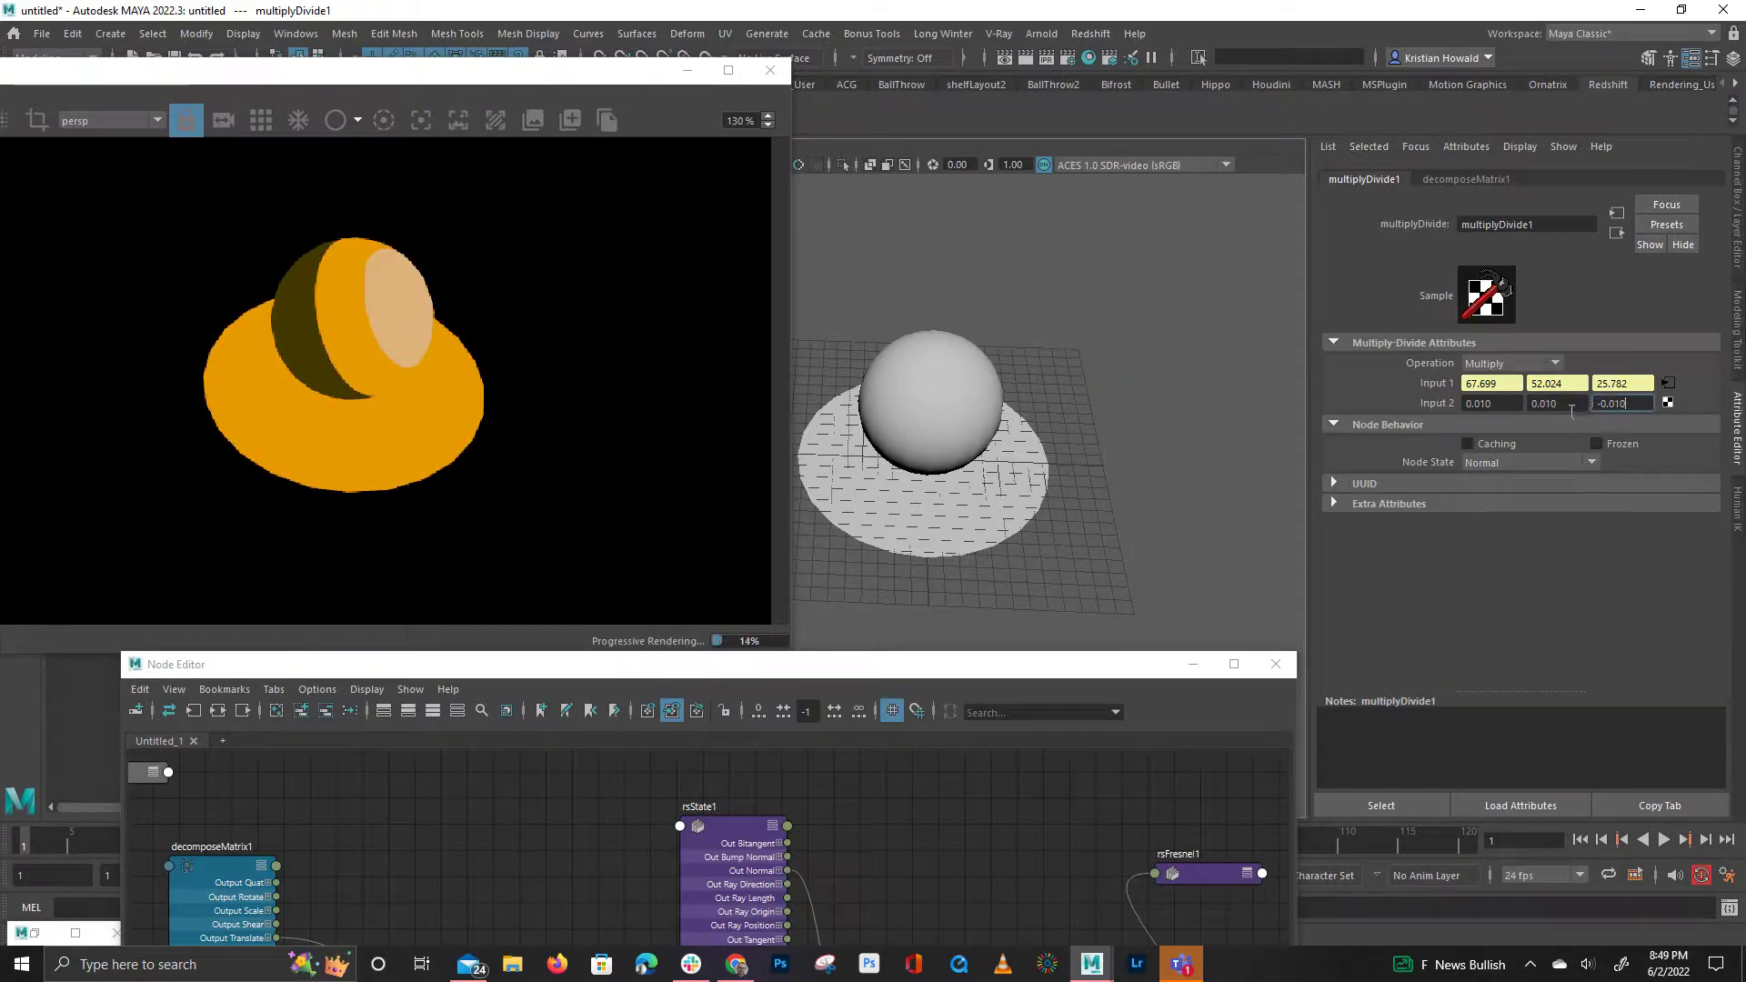
Set multiplyDivide1's third Input 2 value to -0.010
triple_click(1621, 403)
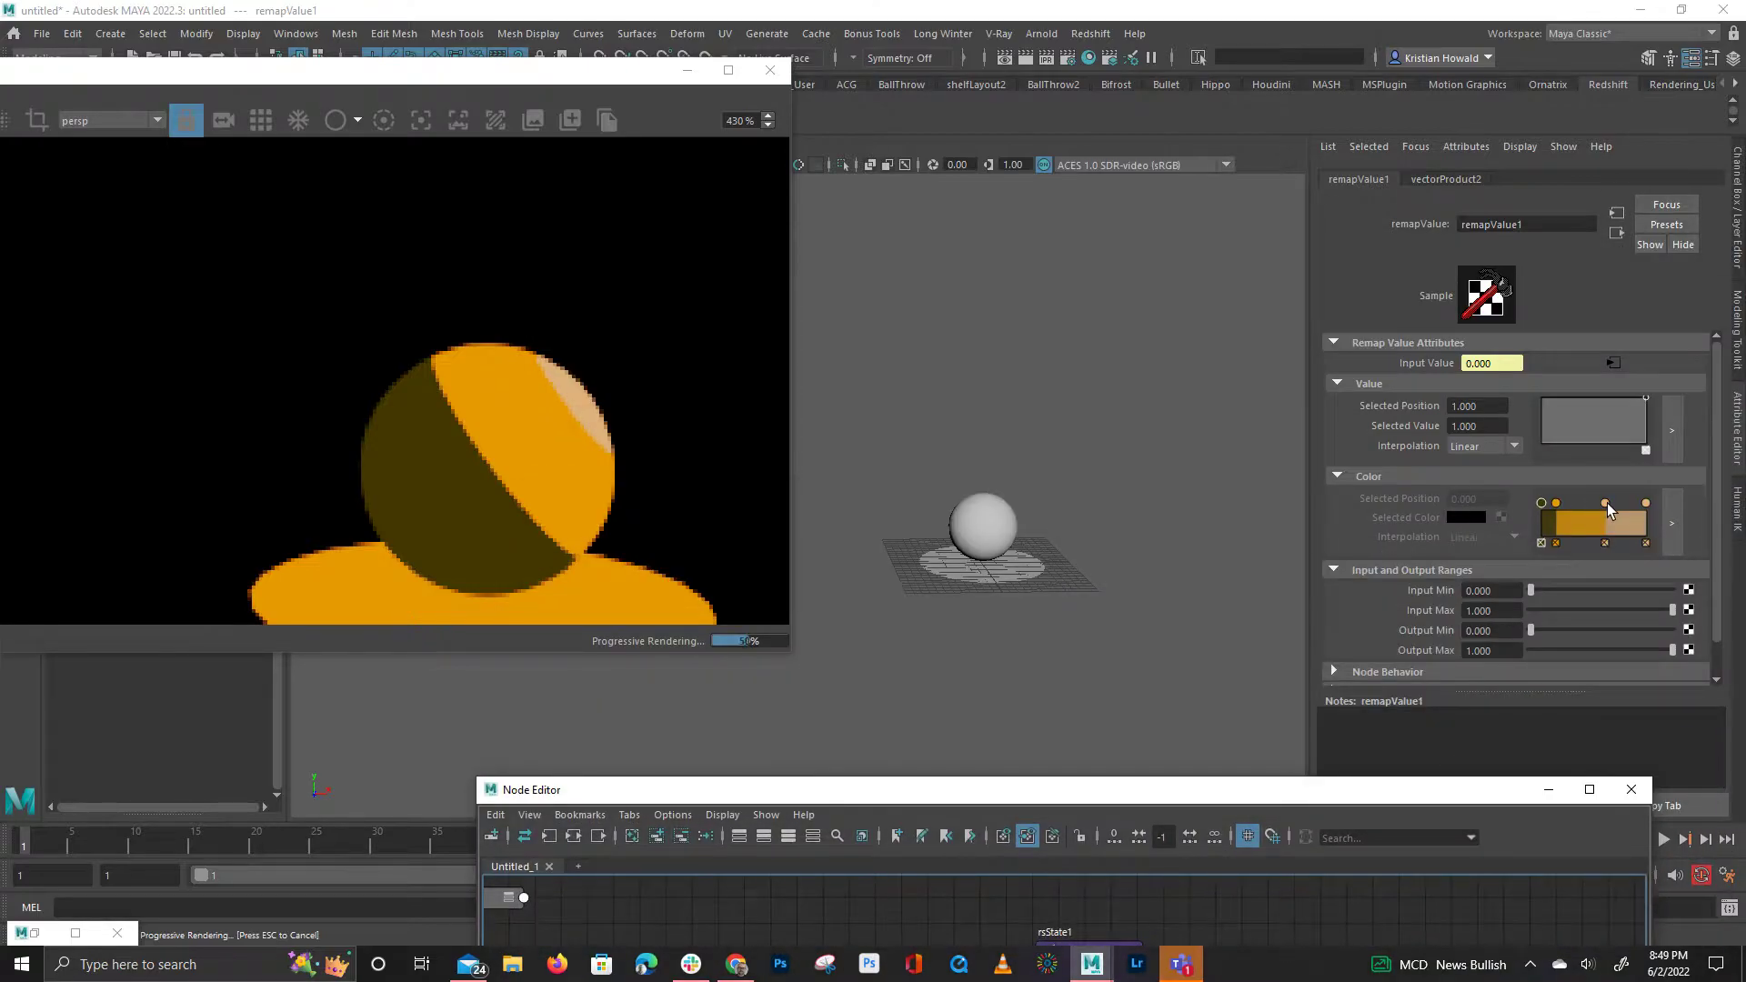
Select the colour points on remapValue1's ramp, including the pale orange band
click(1602, 503)
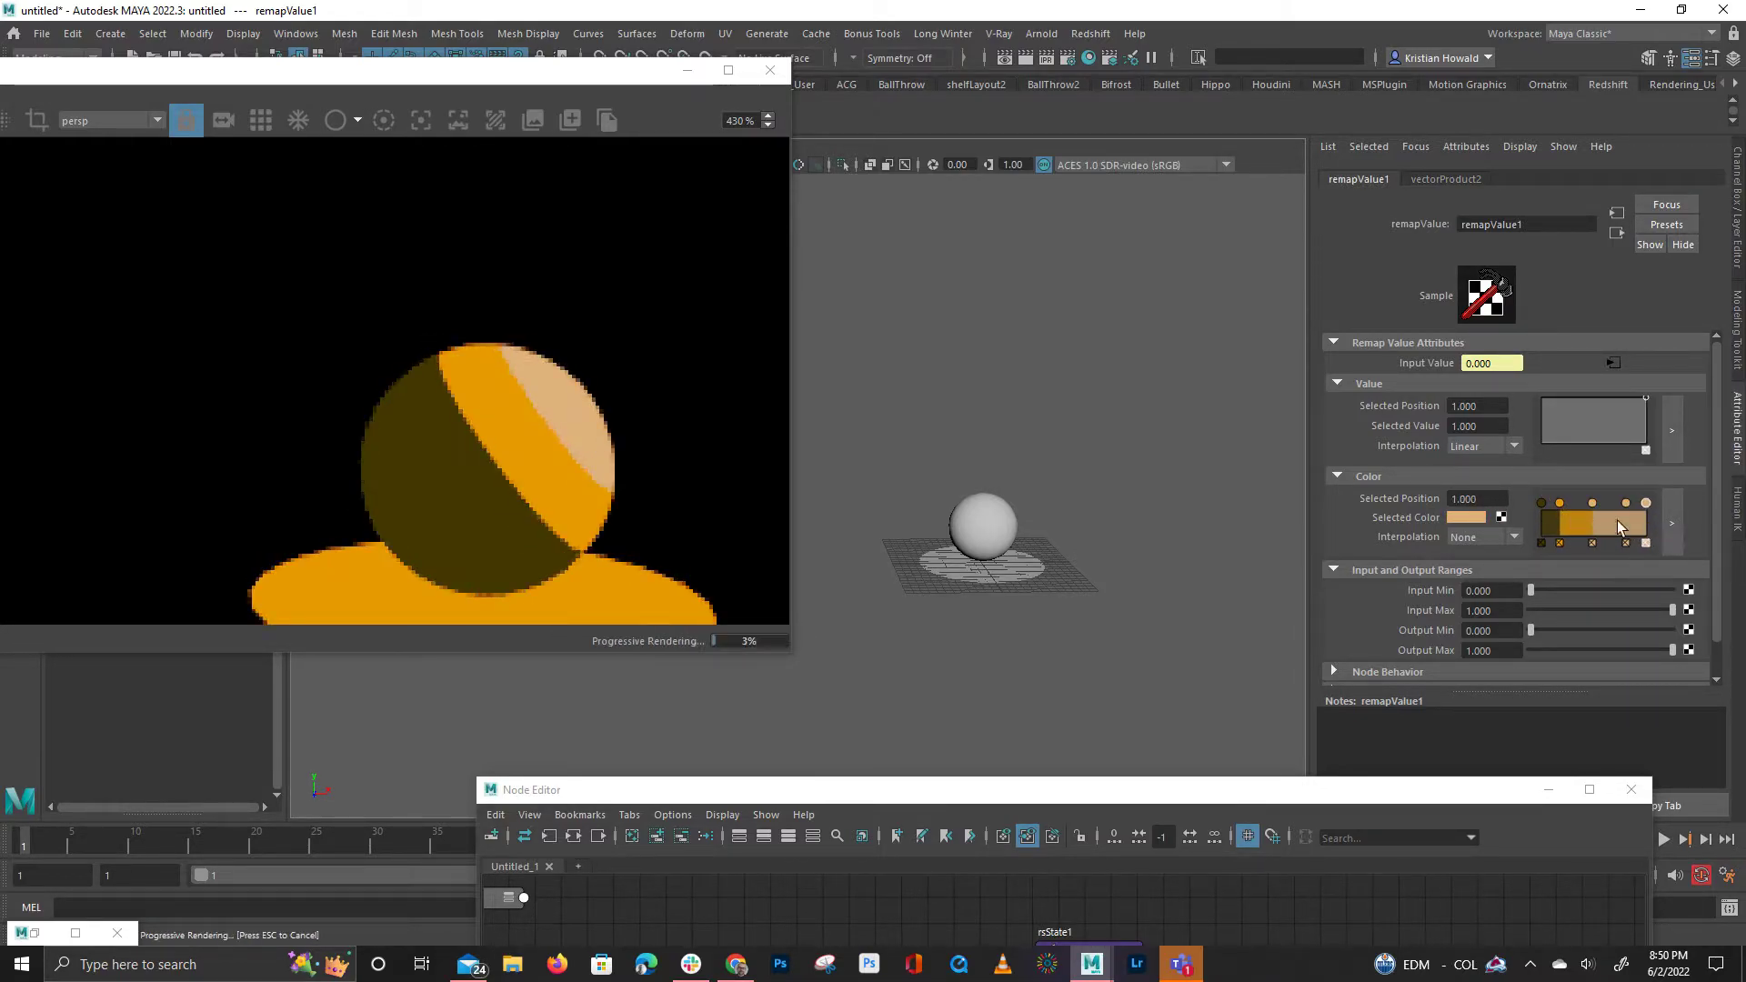
click(1465, 516)
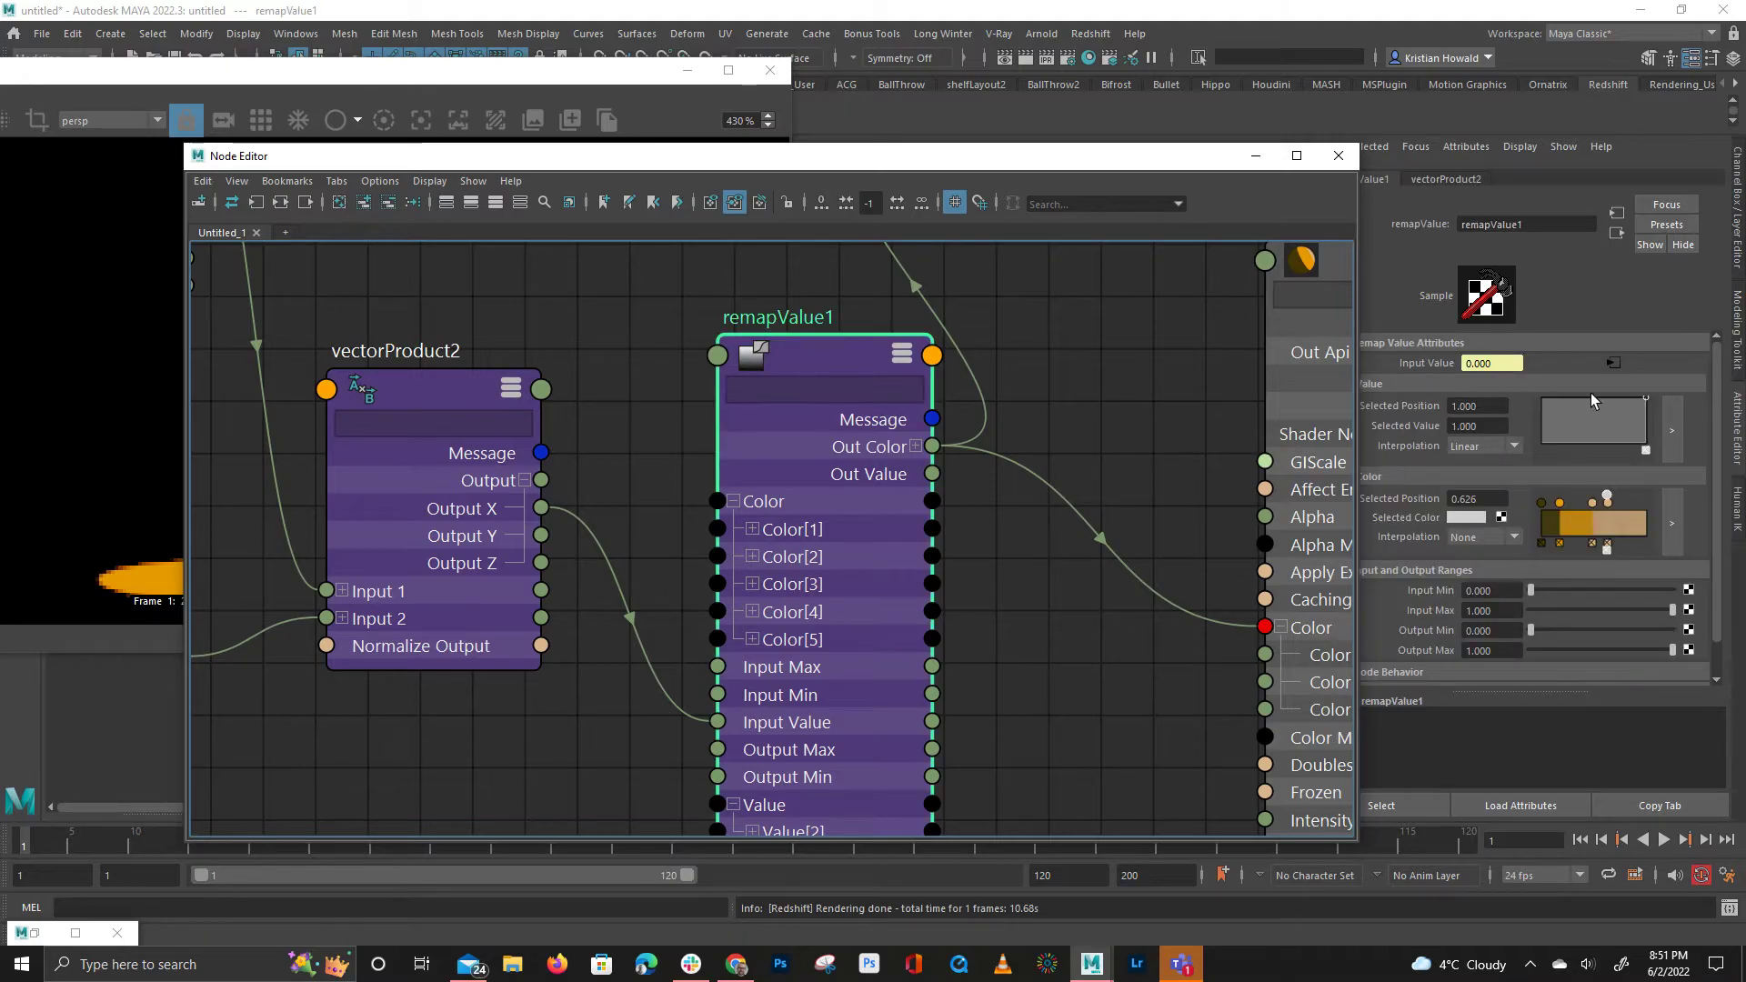
mouse_move(1209, 176)
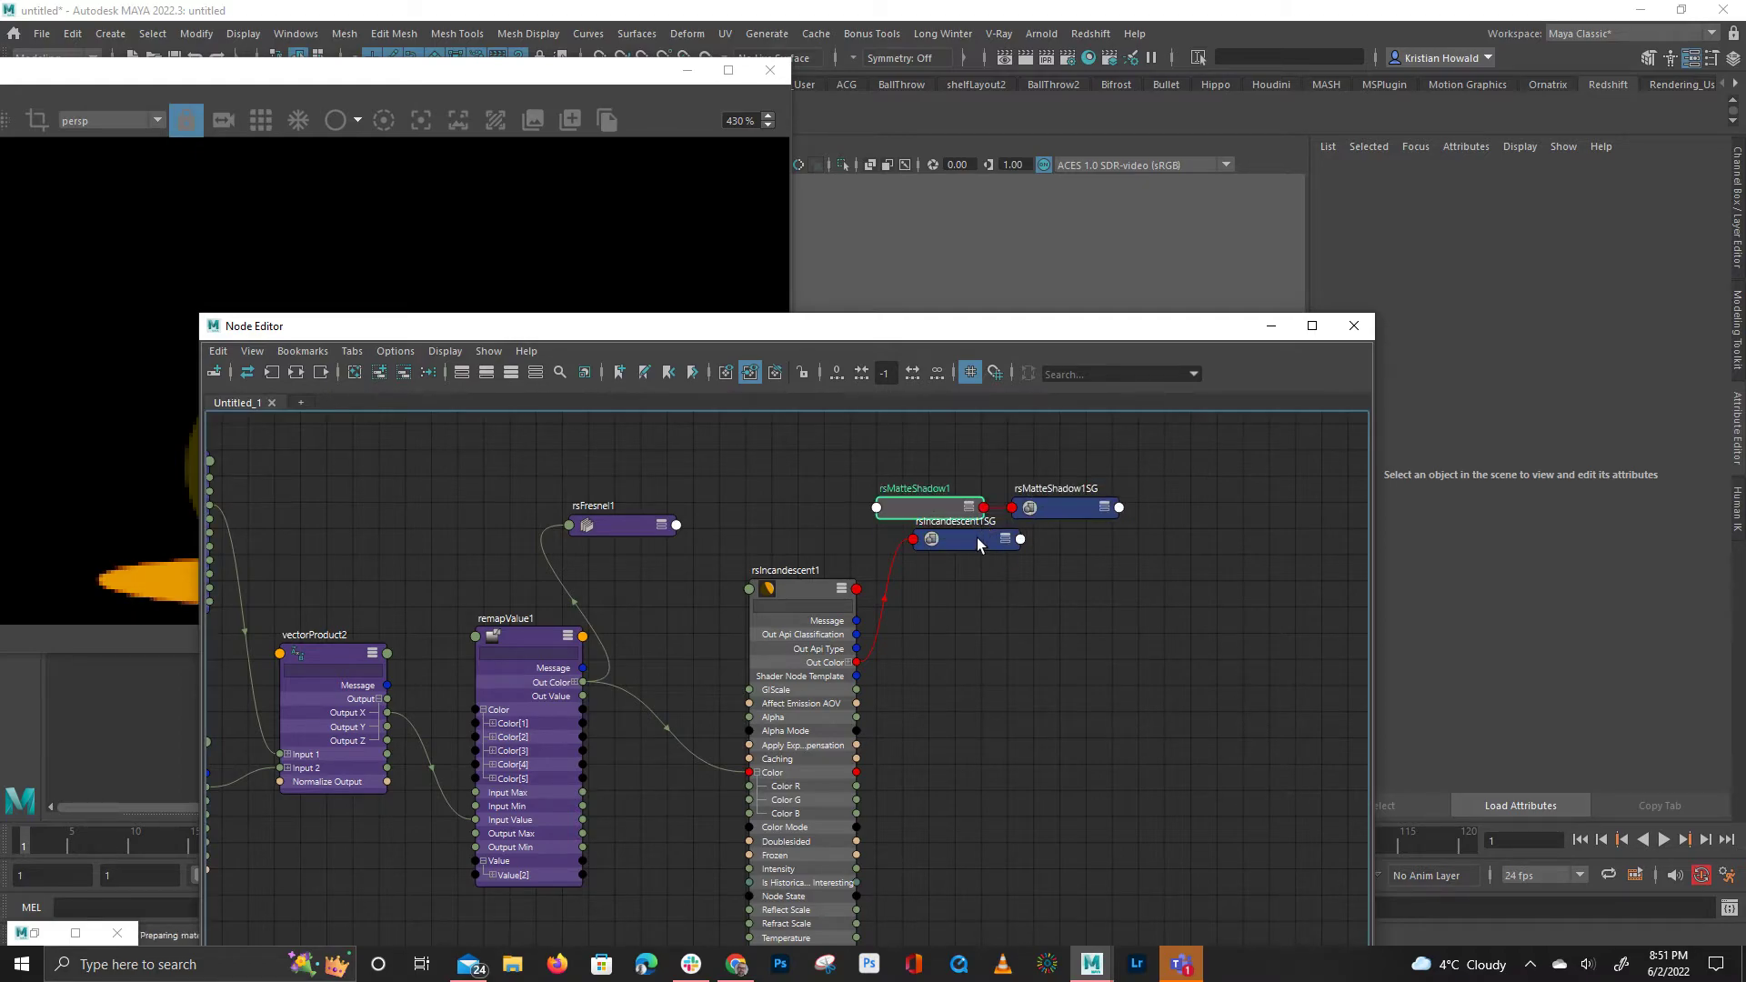
Select rsIncandescent1SG in the Node Editor to inspect it
click(924, 487)
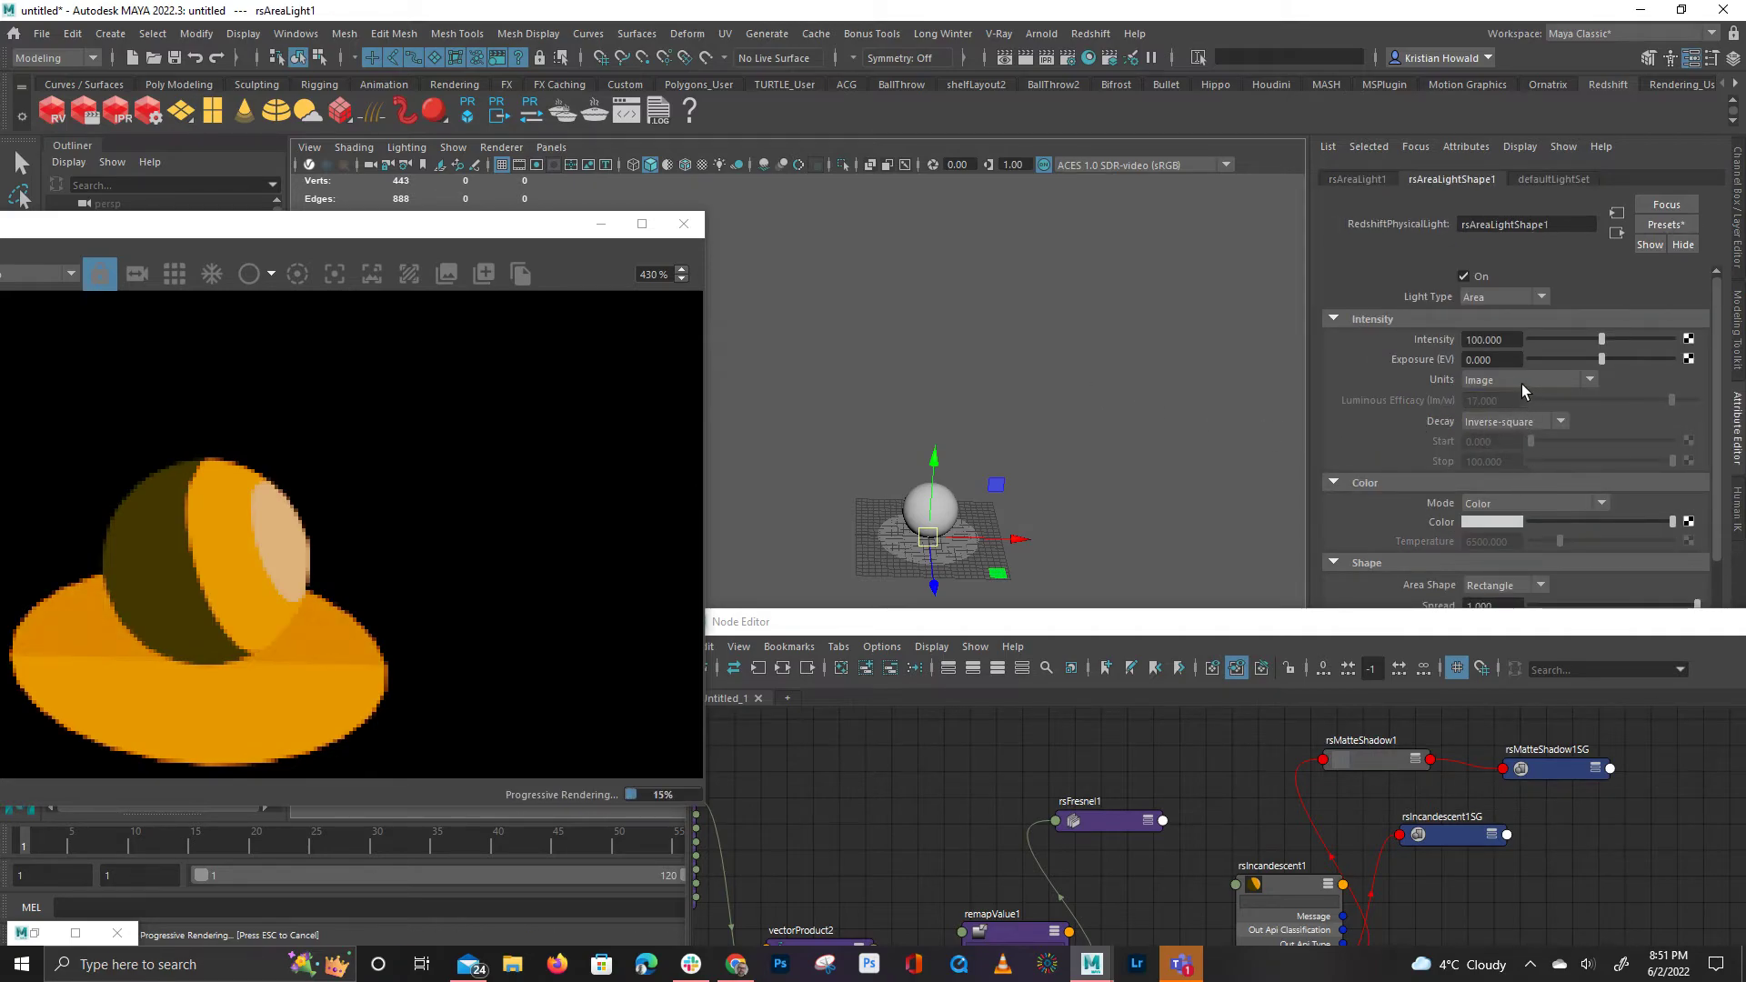
Set rsAreaLight1's Light Type to Point
click(1504, 297)
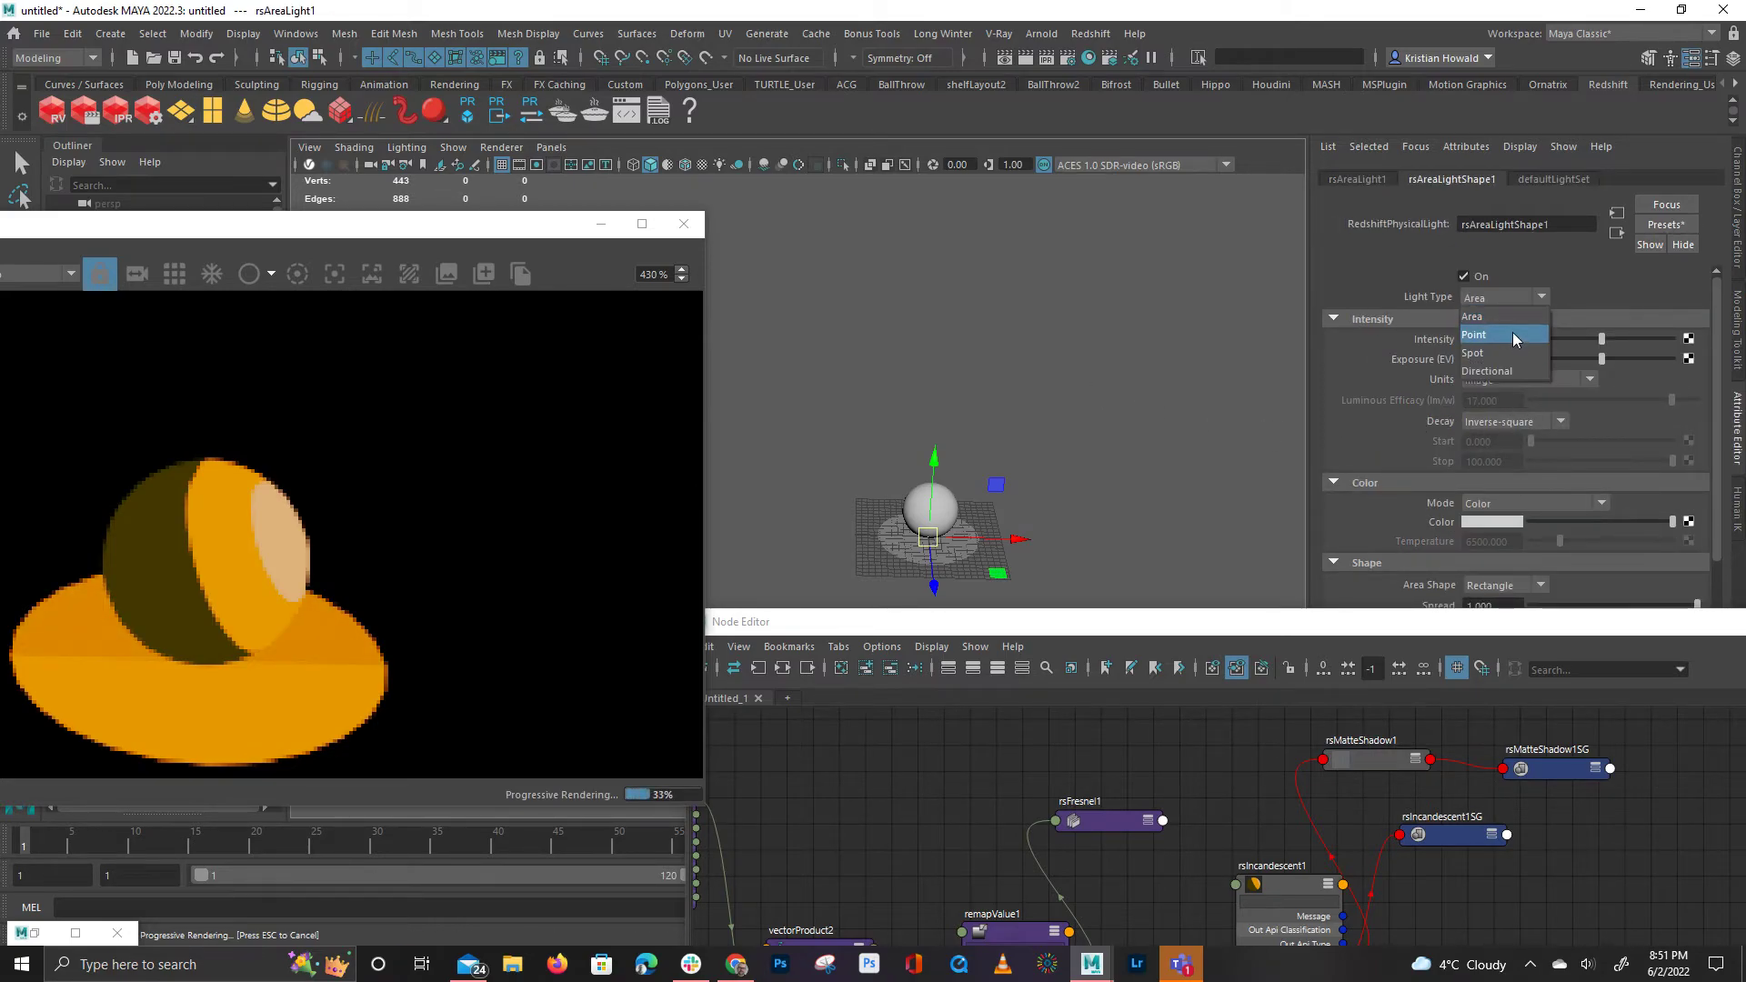
click(1474, 333)
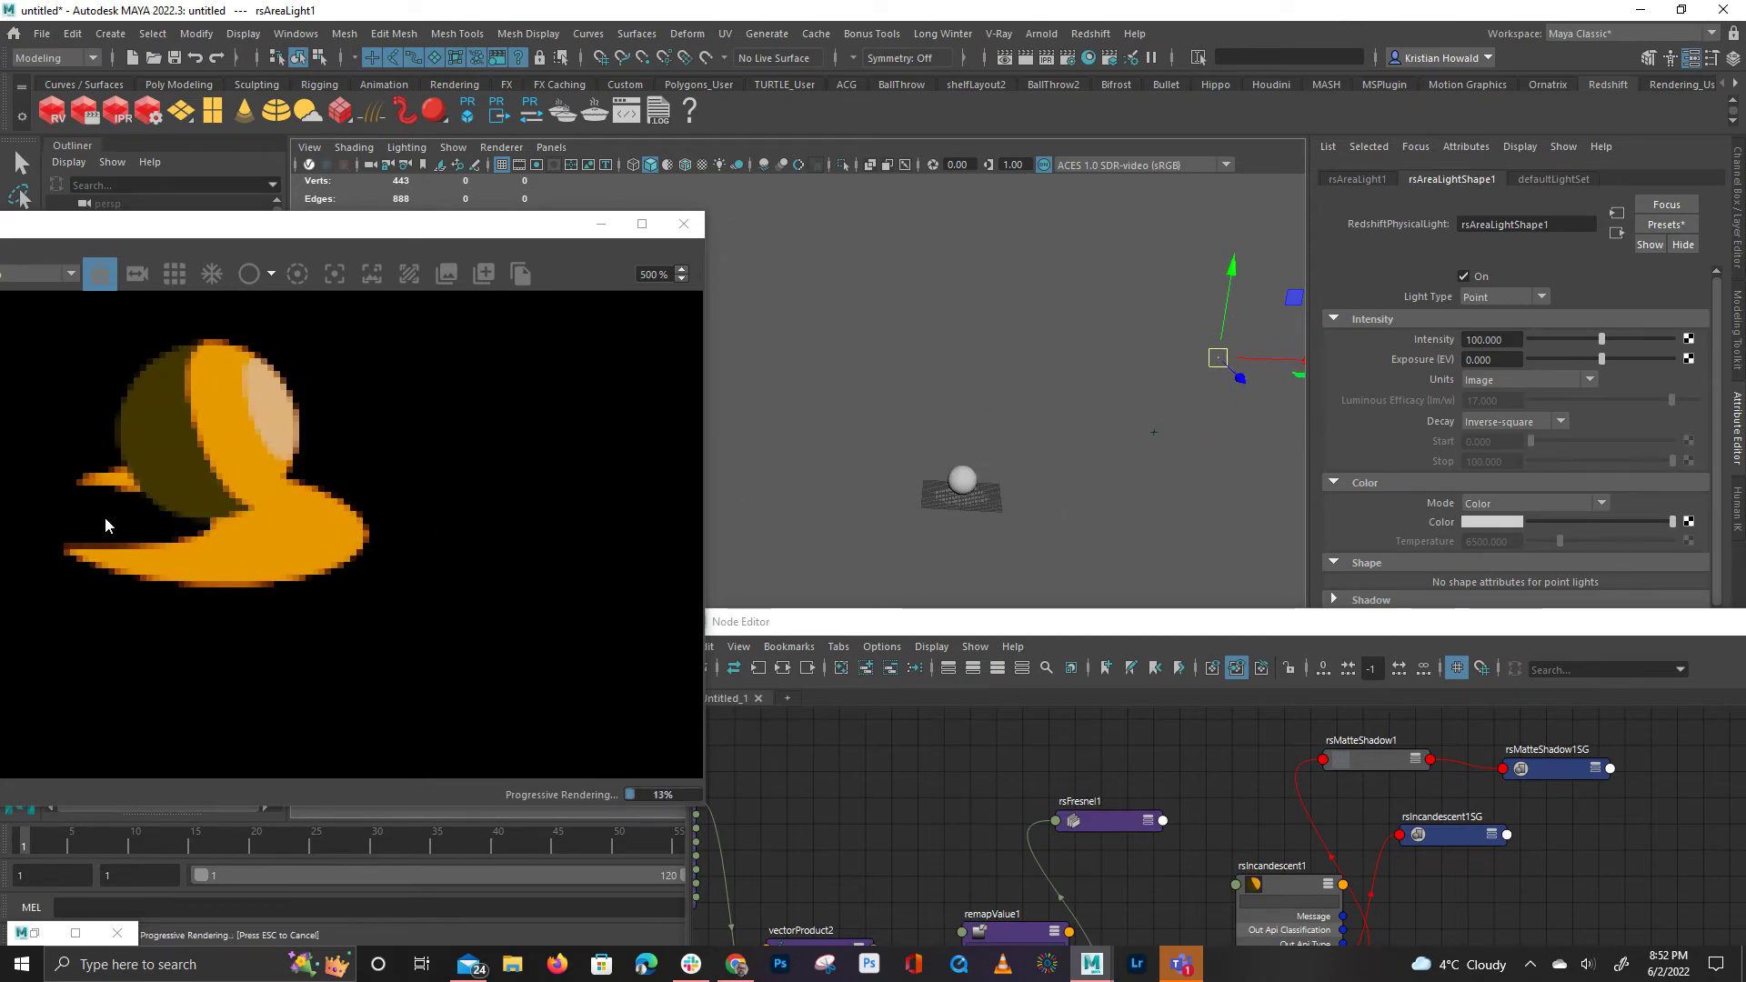
mouse_move(1512, 530)
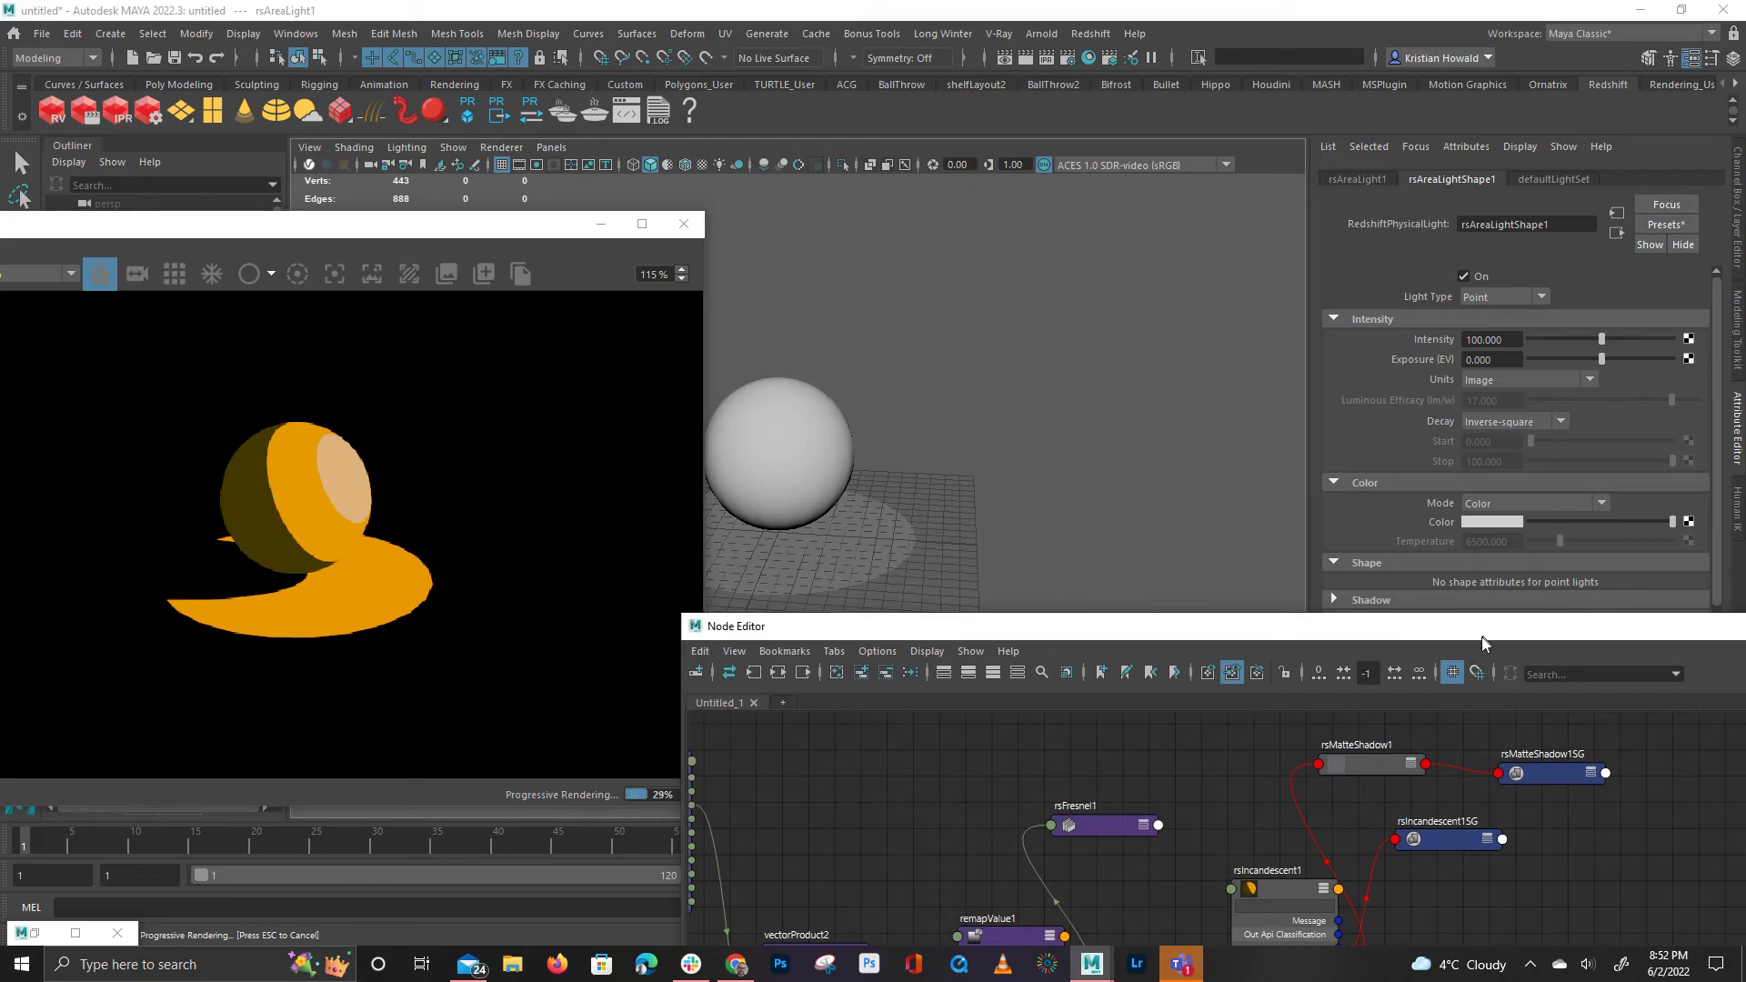
Expand the point light's Shadow section
click(1371, 599)
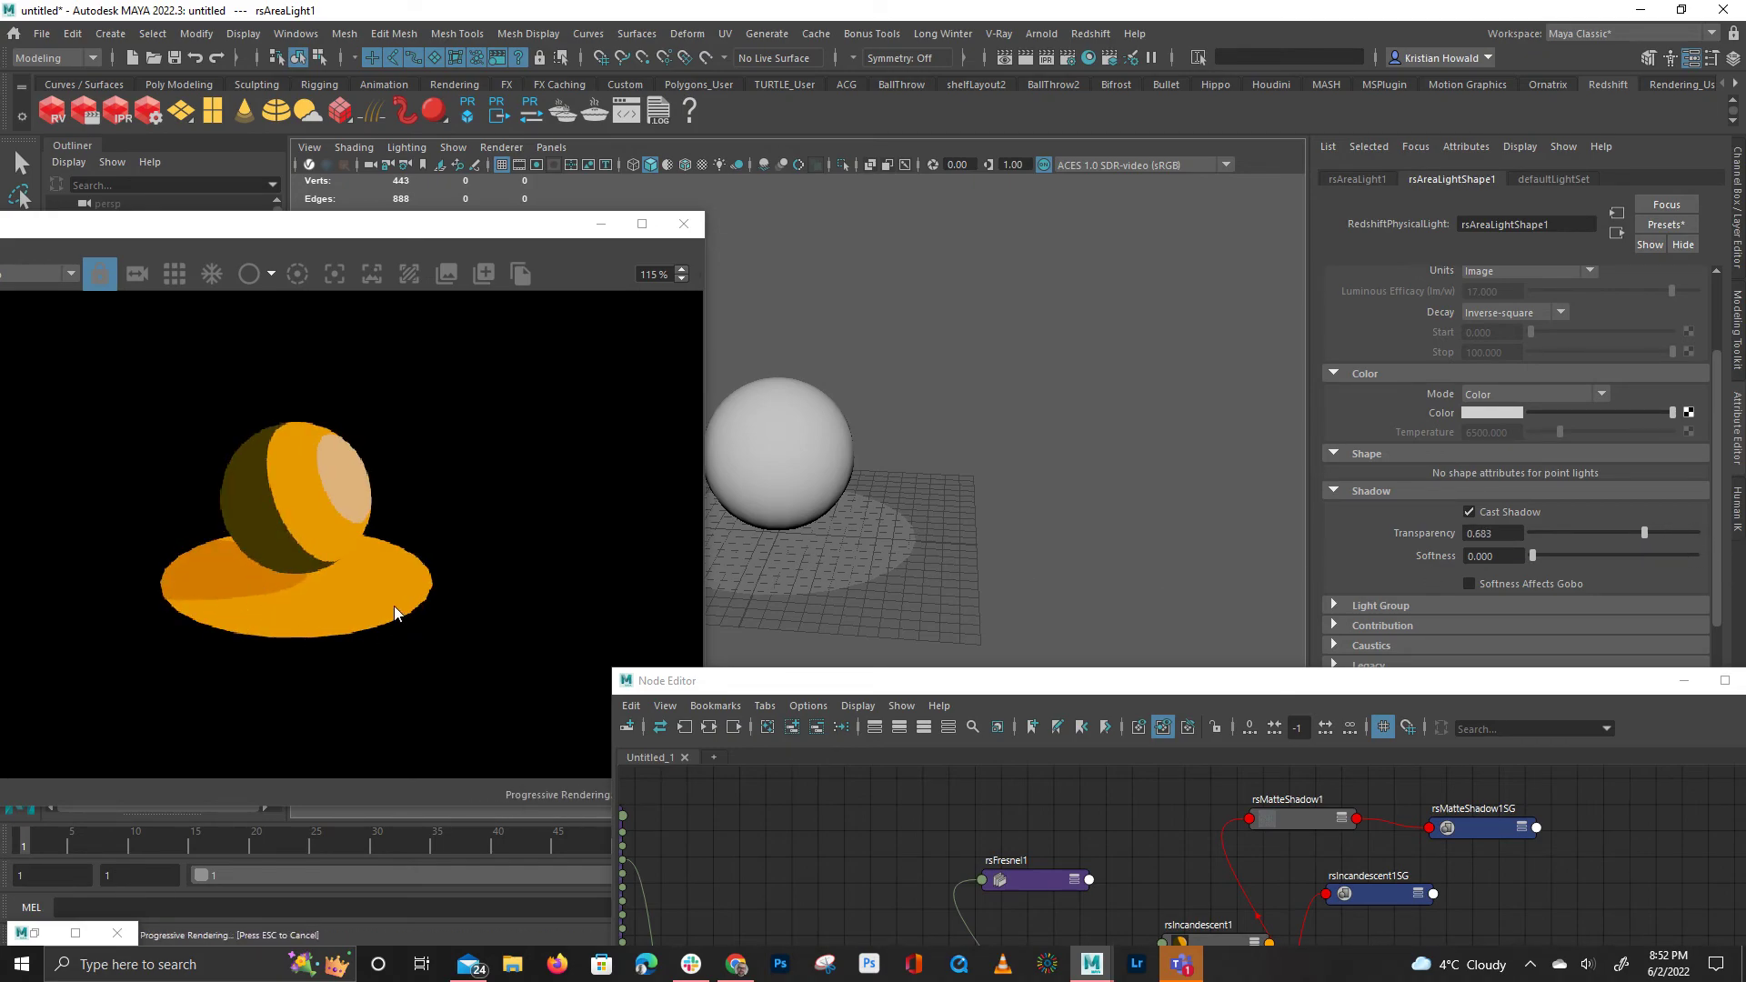
mouse_move(788, 342)
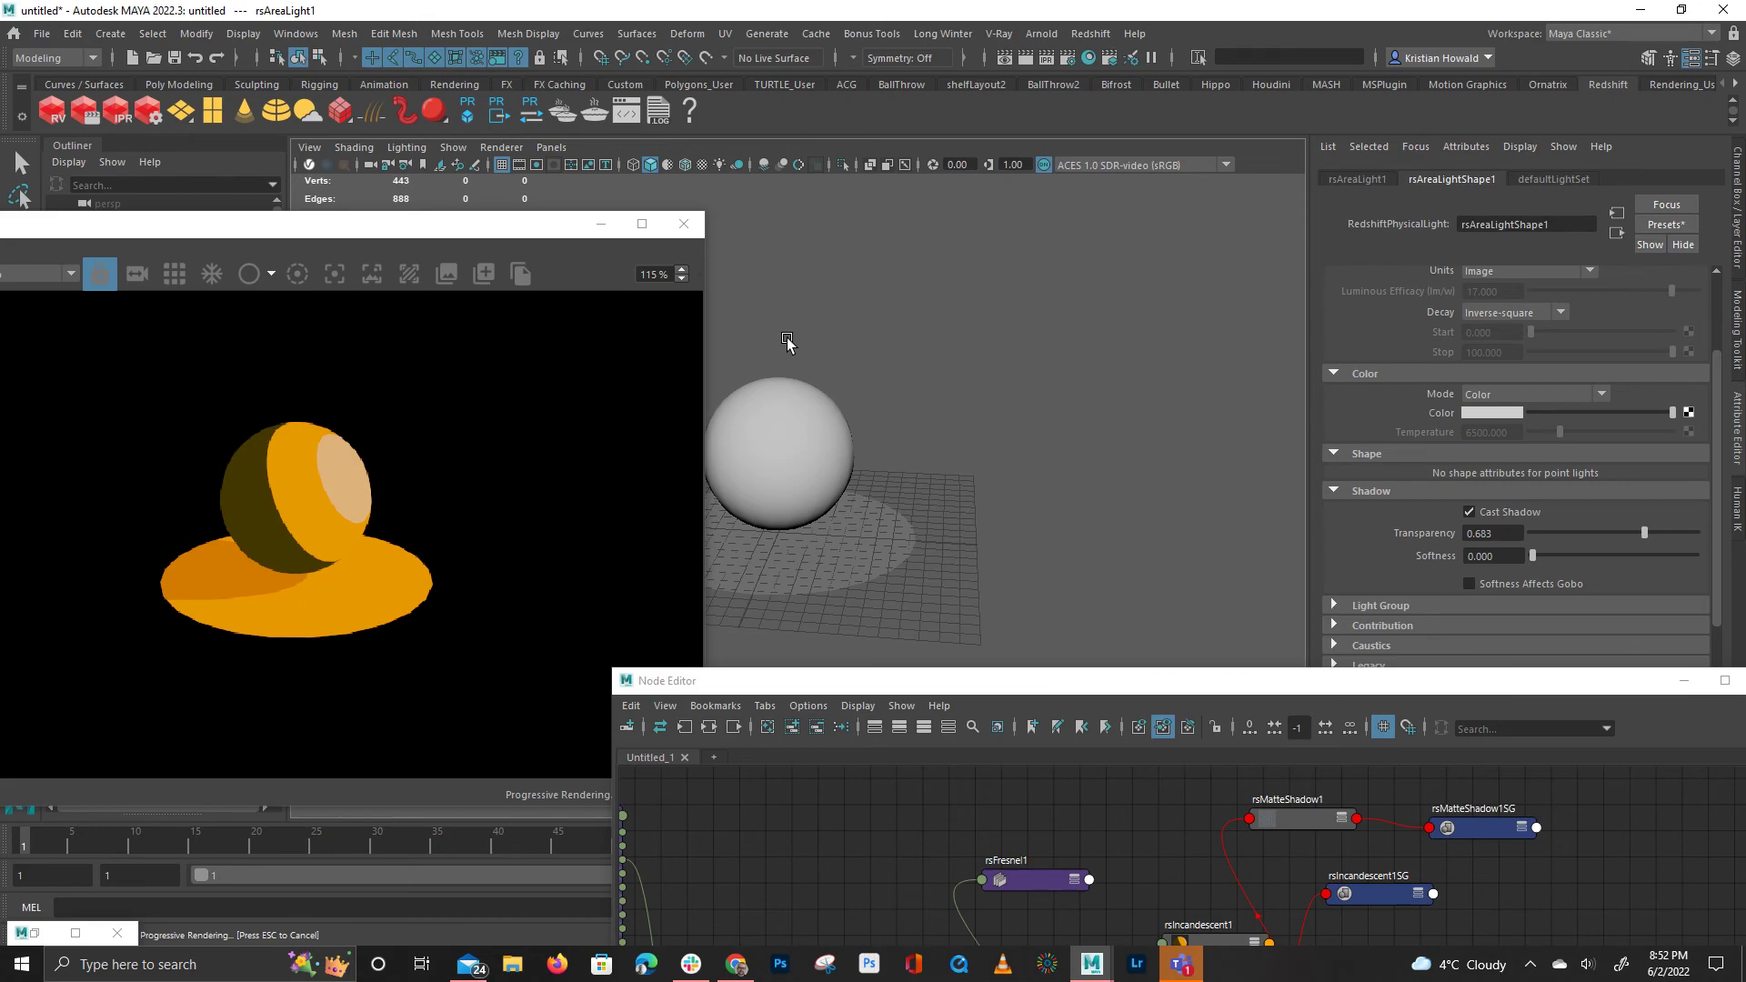
mouse_move(704, 117)
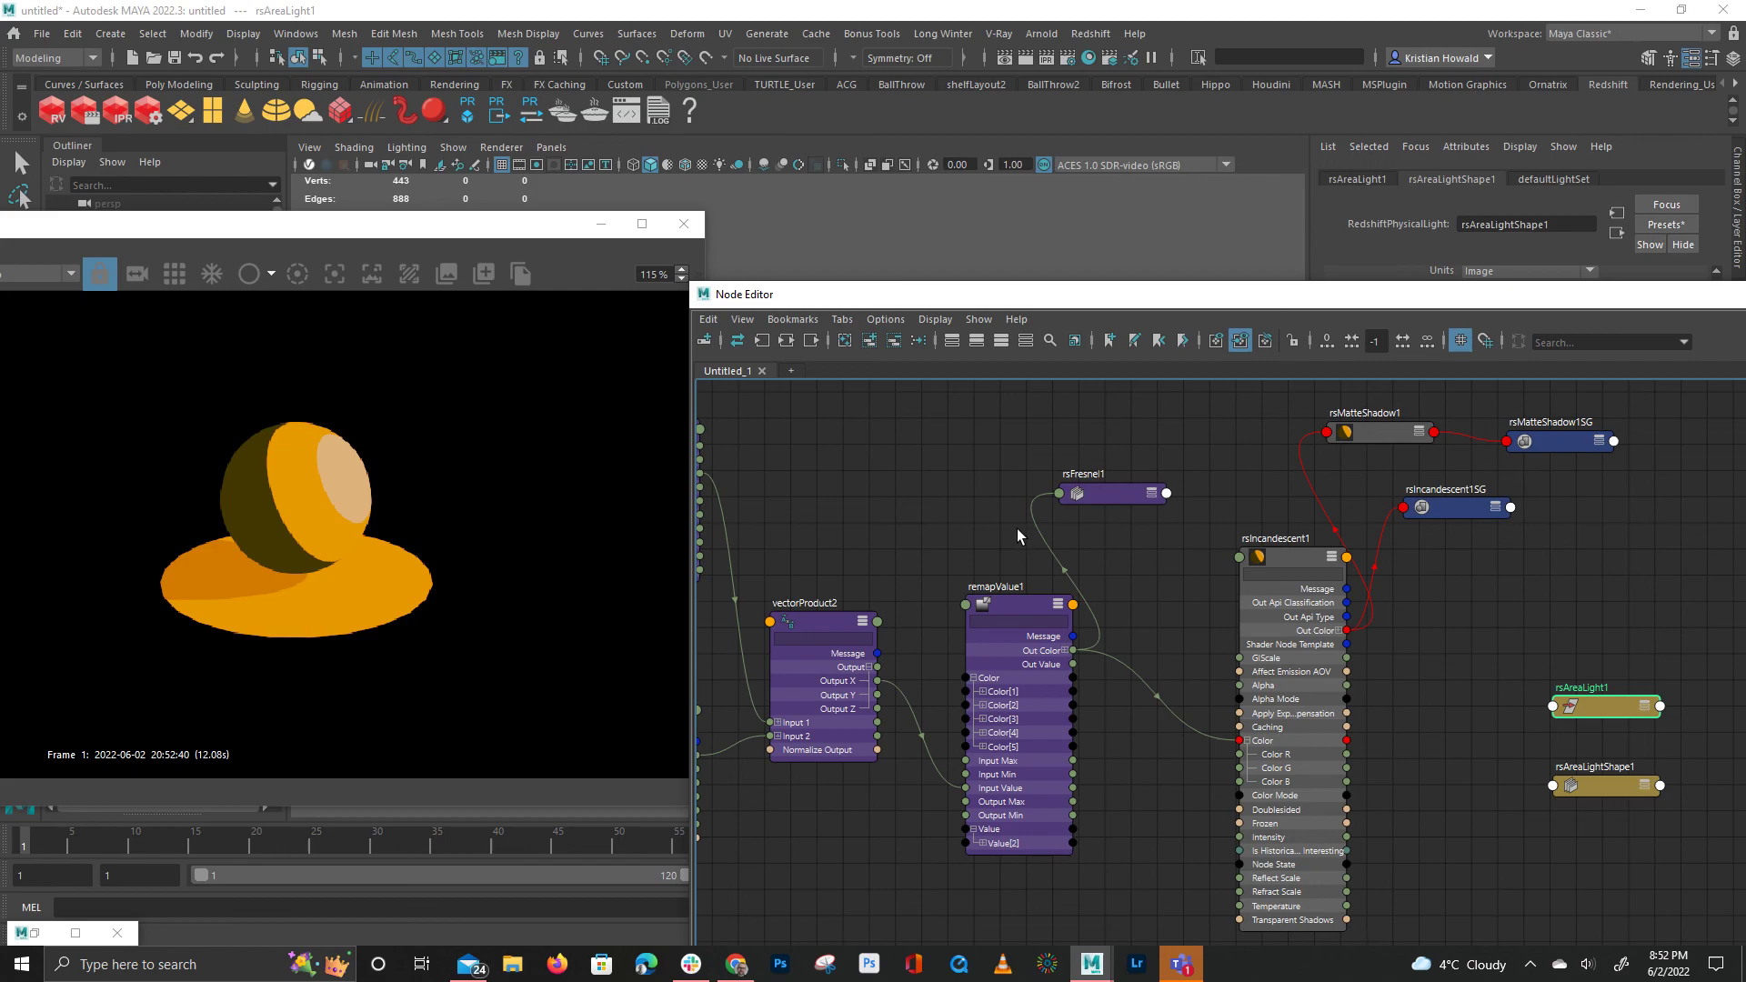
mouse_move(991, 243)
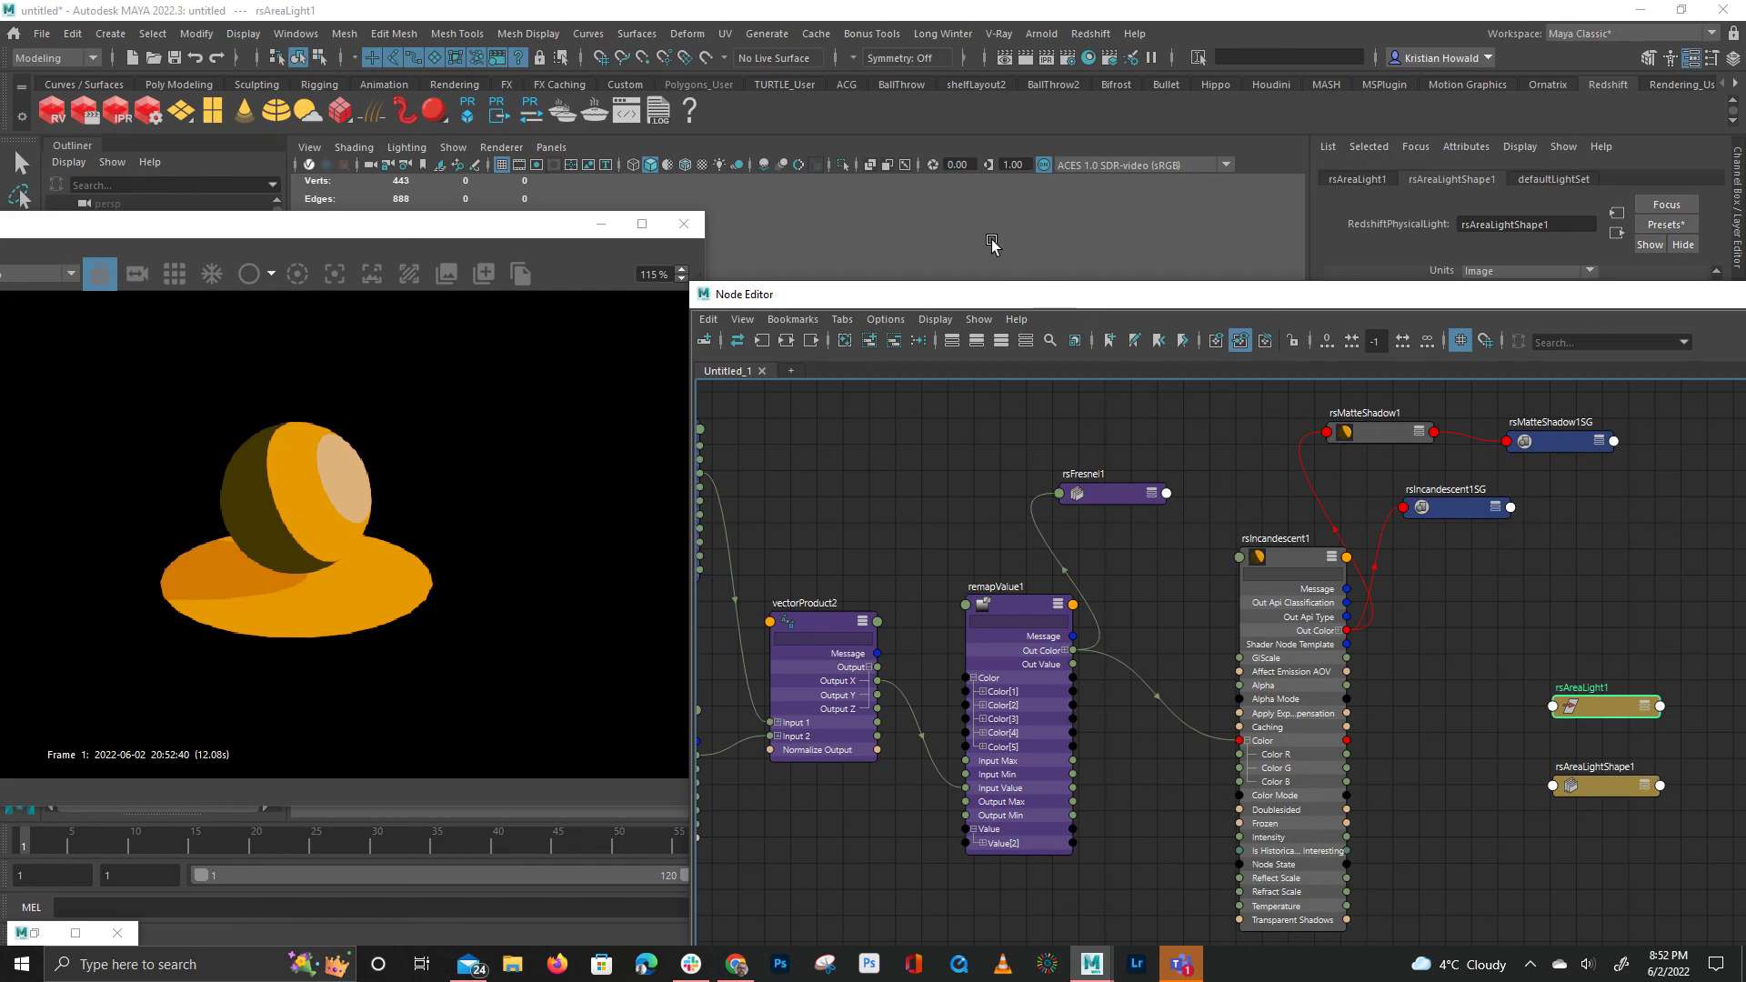